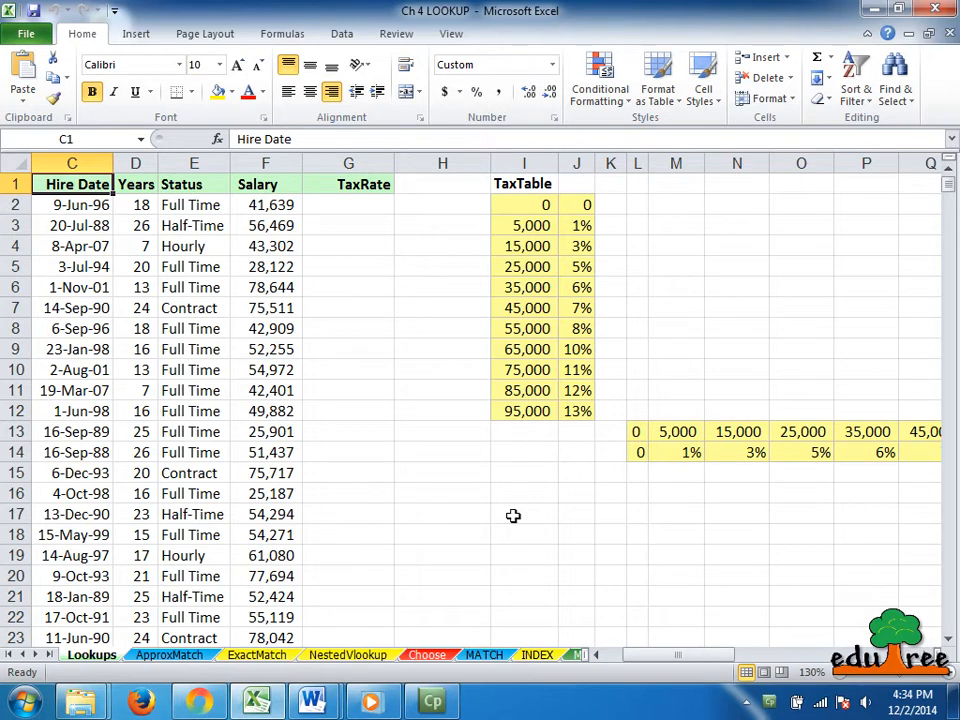
Step: Switch to the ApproxMatch sheet with the empty TaxRate column beside the TaxTable
left_click(348, 164)
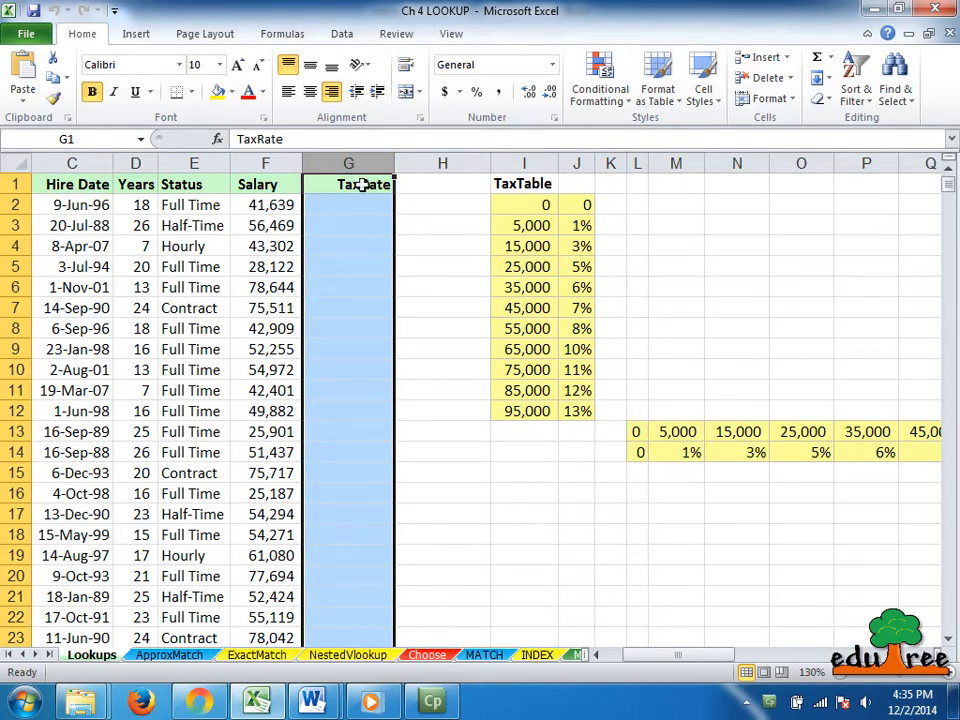
left_click(348, 184)
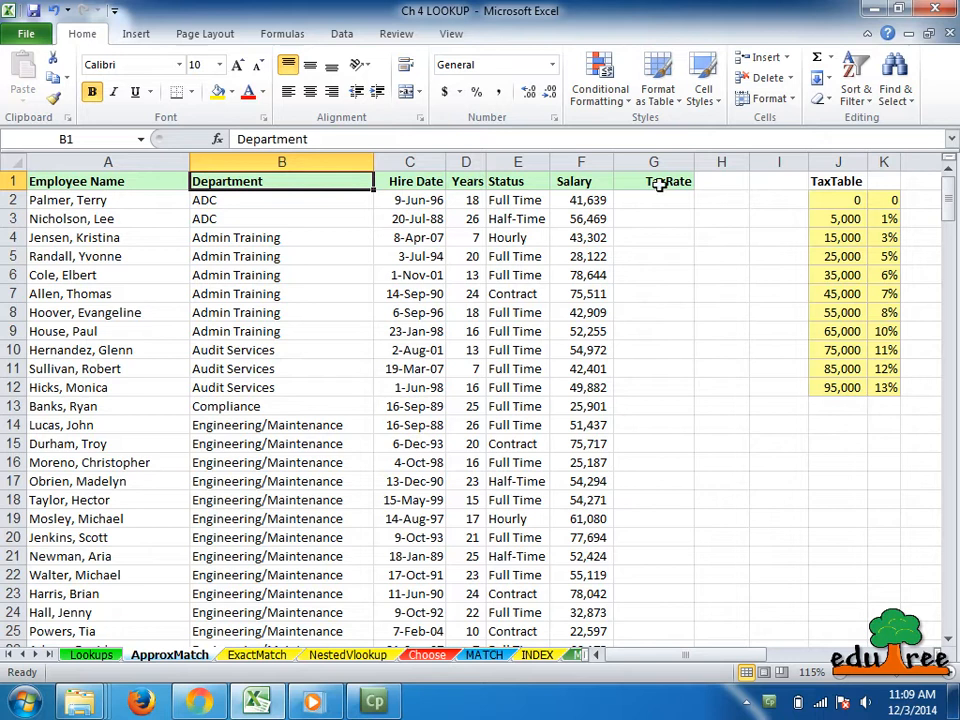
left_click(652, 180)
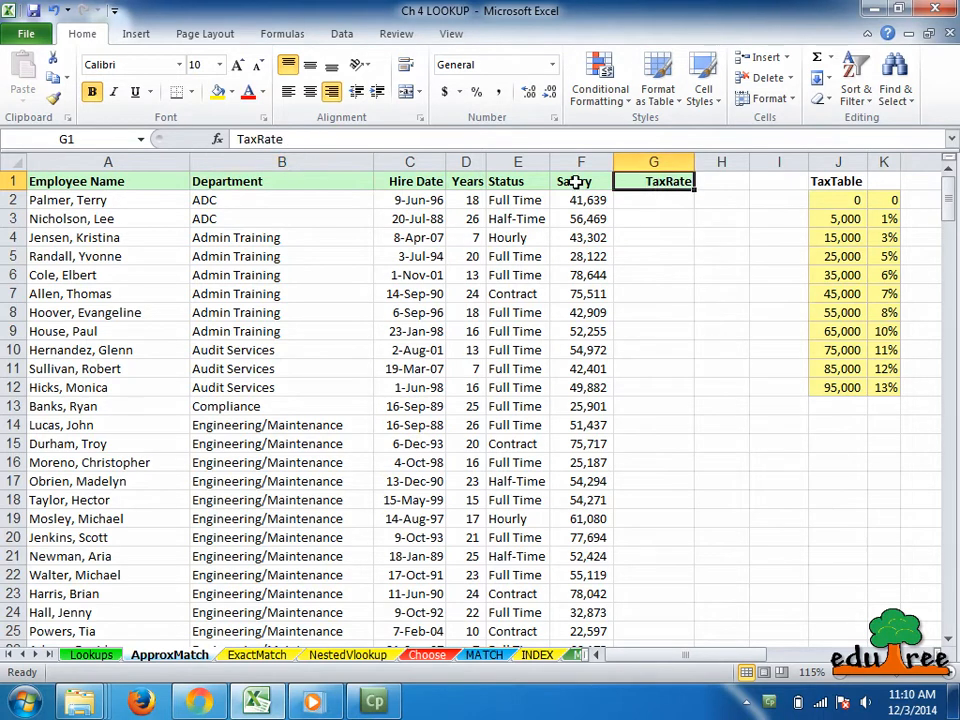
left_click(580, 180)
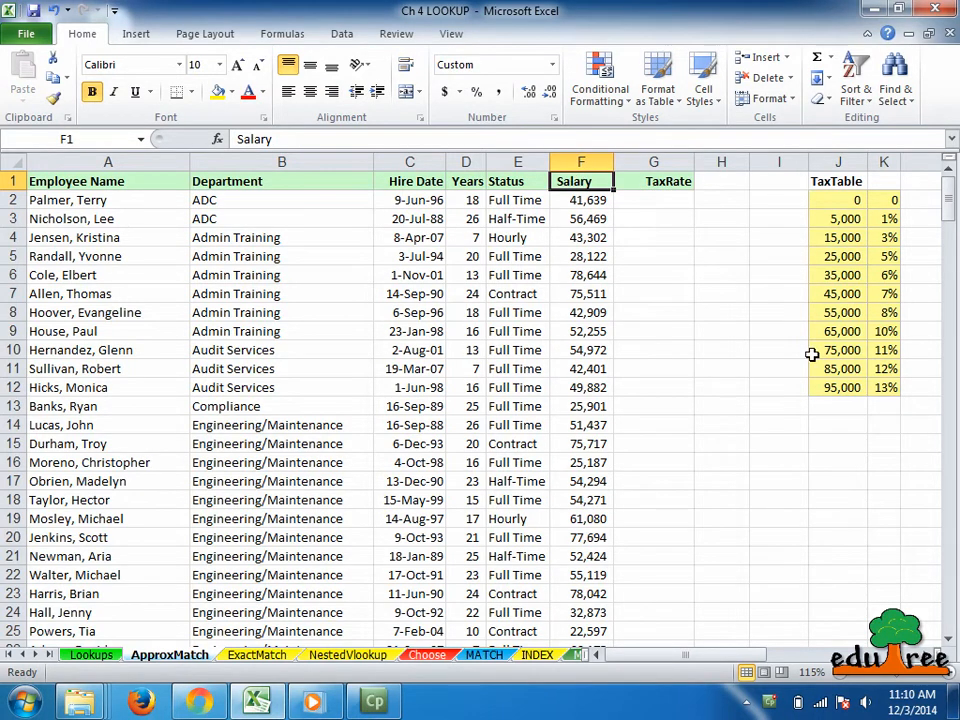
mouse_move(728, 338)
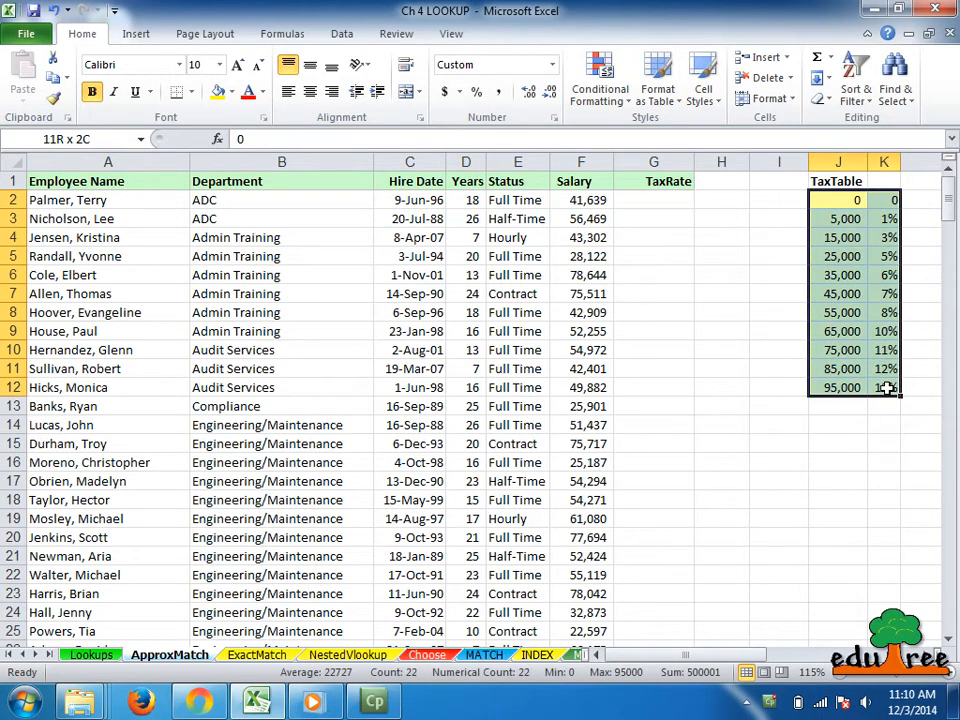
left_click(838, 292)
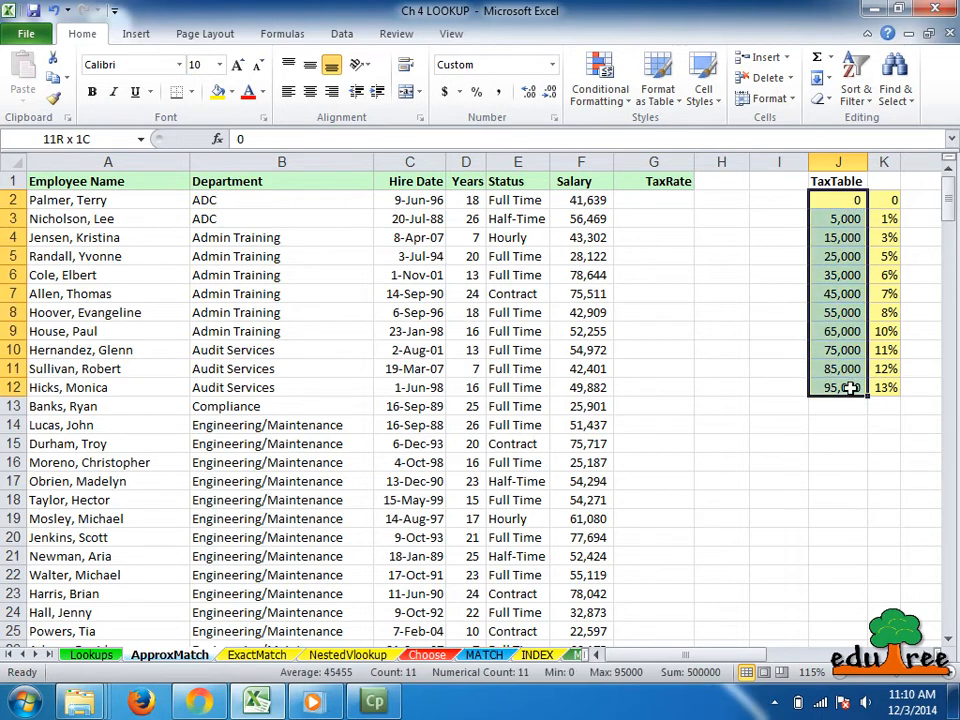
left_click(838, 406)
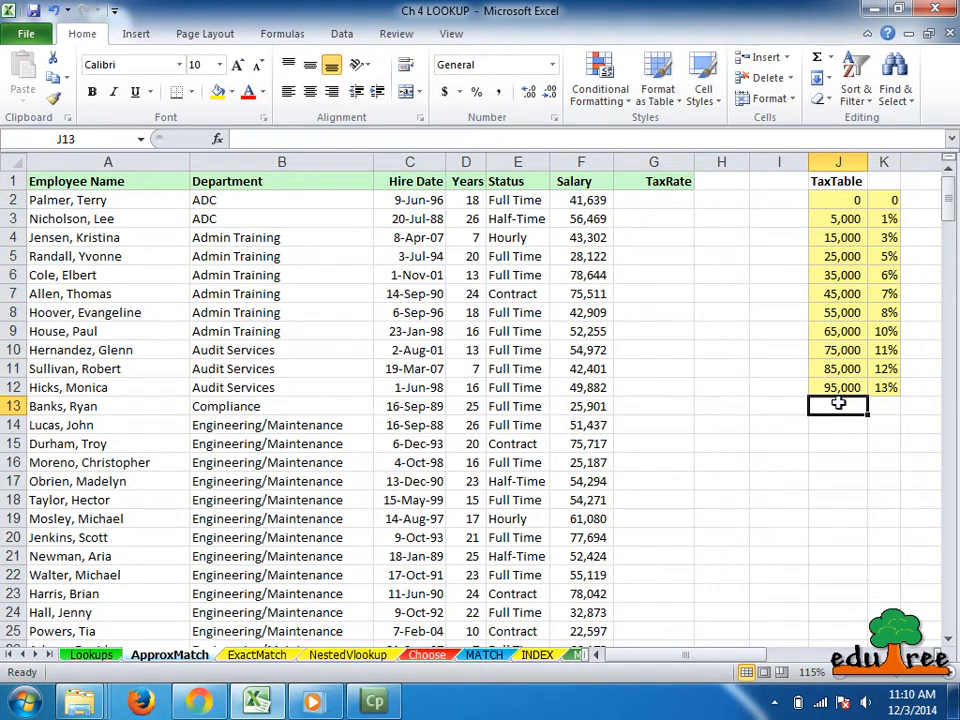
left_click(654, 200)
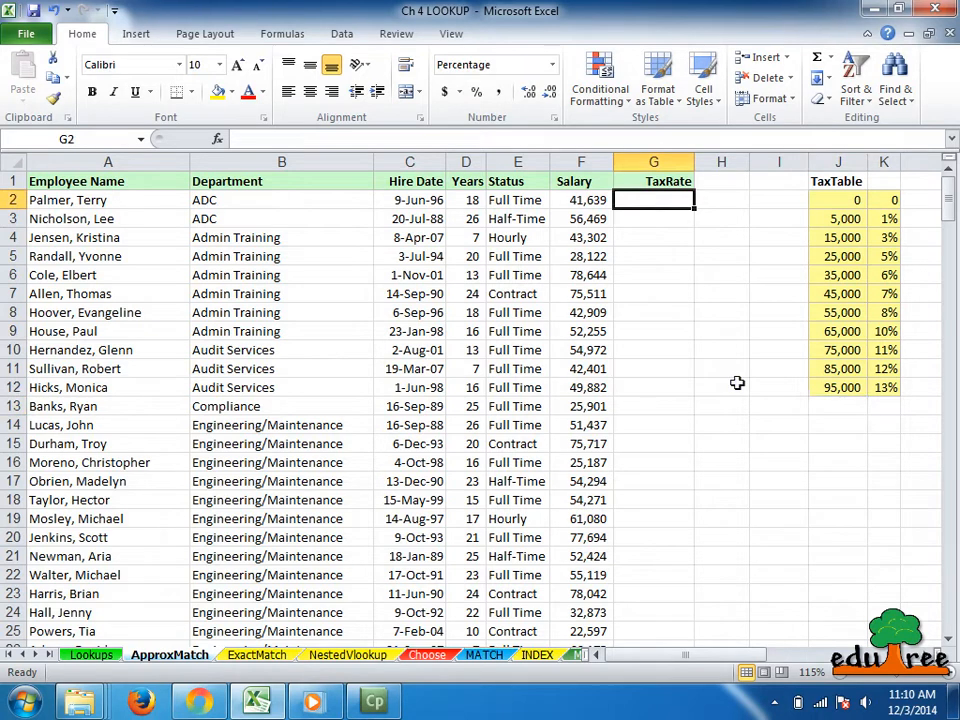
Step: Enter =VLOOKUP(F2,J2:K12,2) in G2, returning a 6% tax rate for the first employee
type("=")
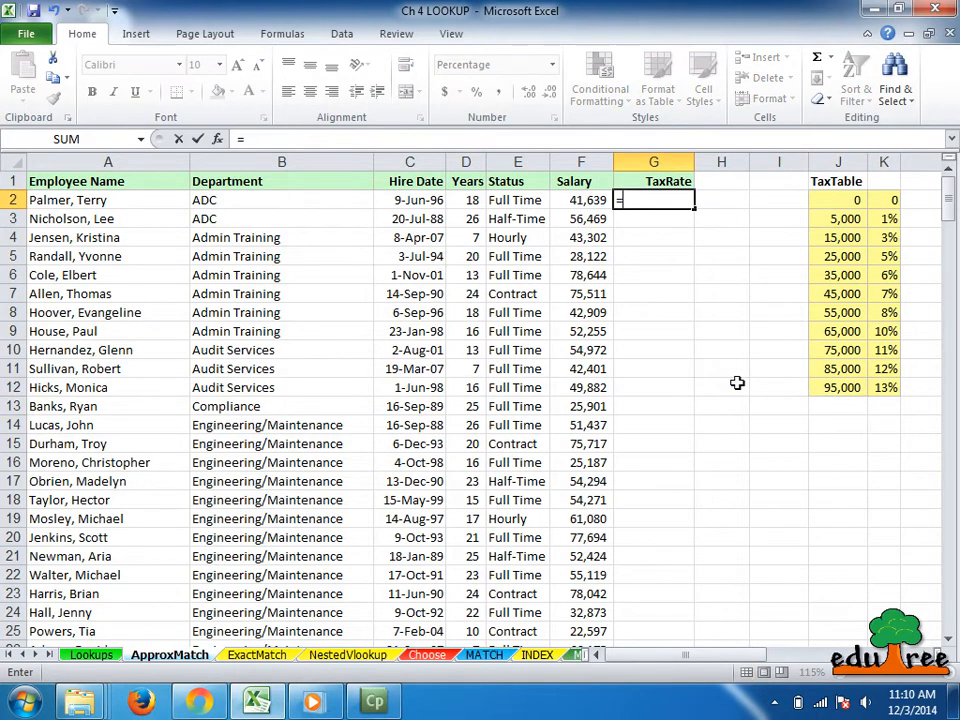
type("=VLOOKU")
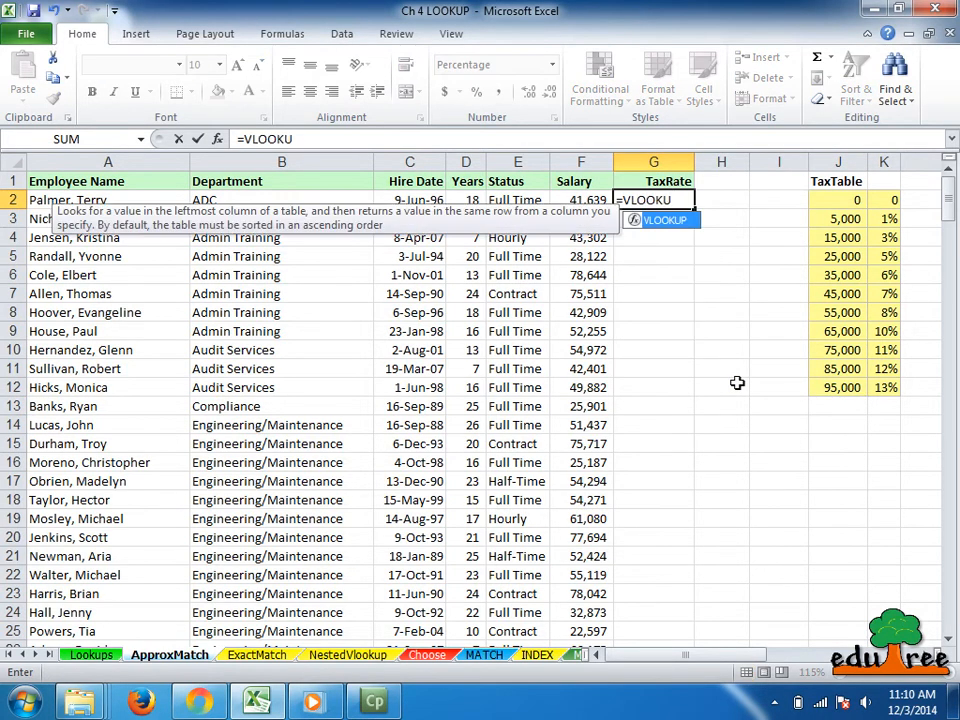
type("P(")
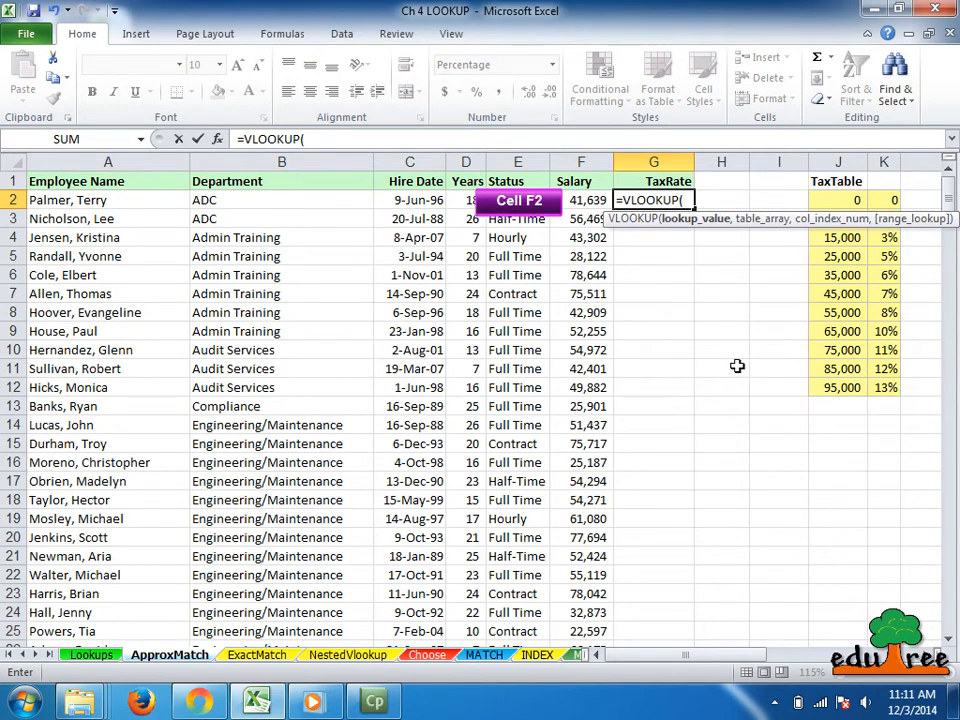
left_click(580, 200)
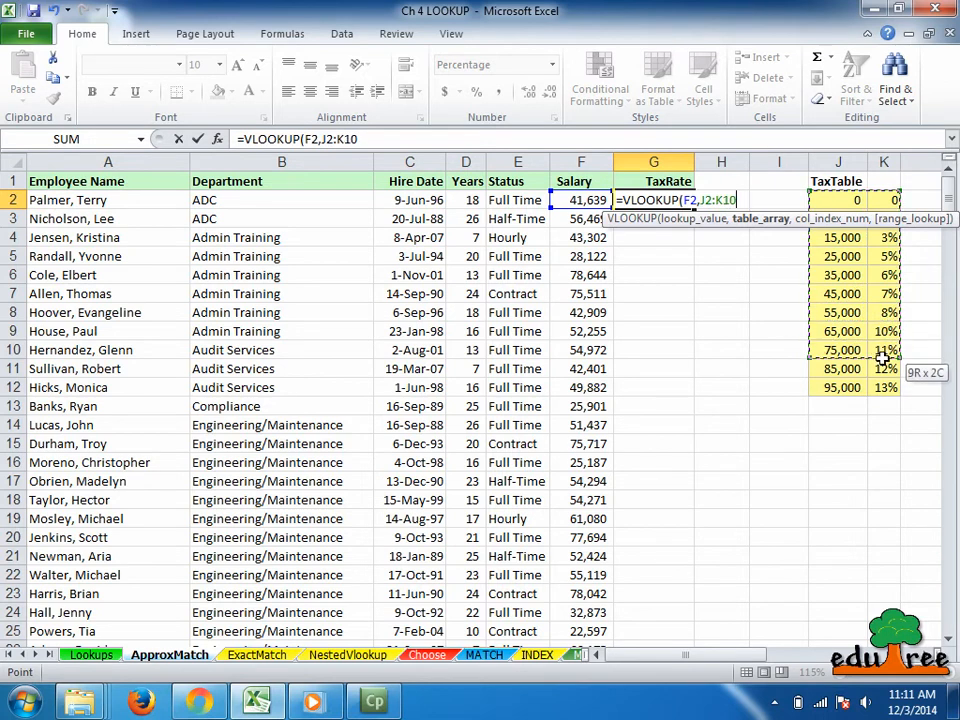
type(",")
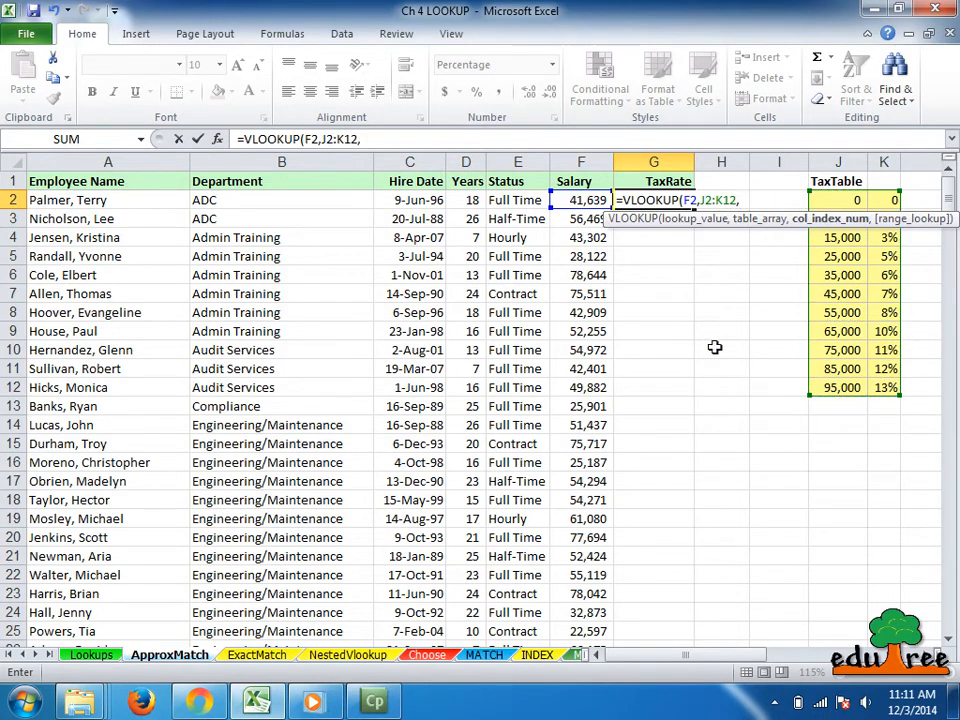
type("2")
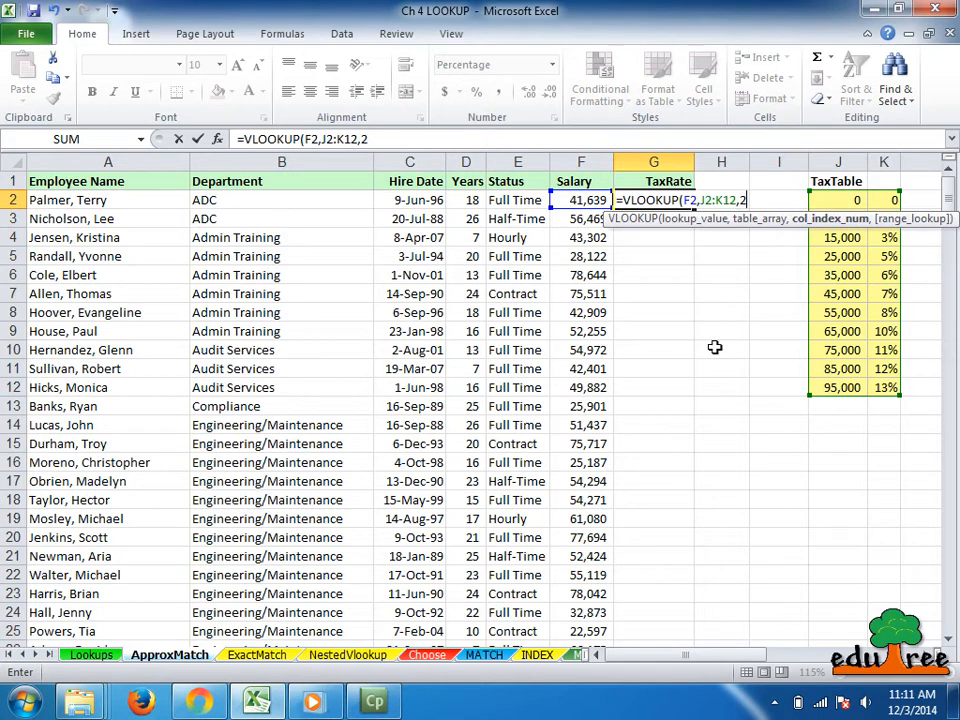
key("ctrl+enter")
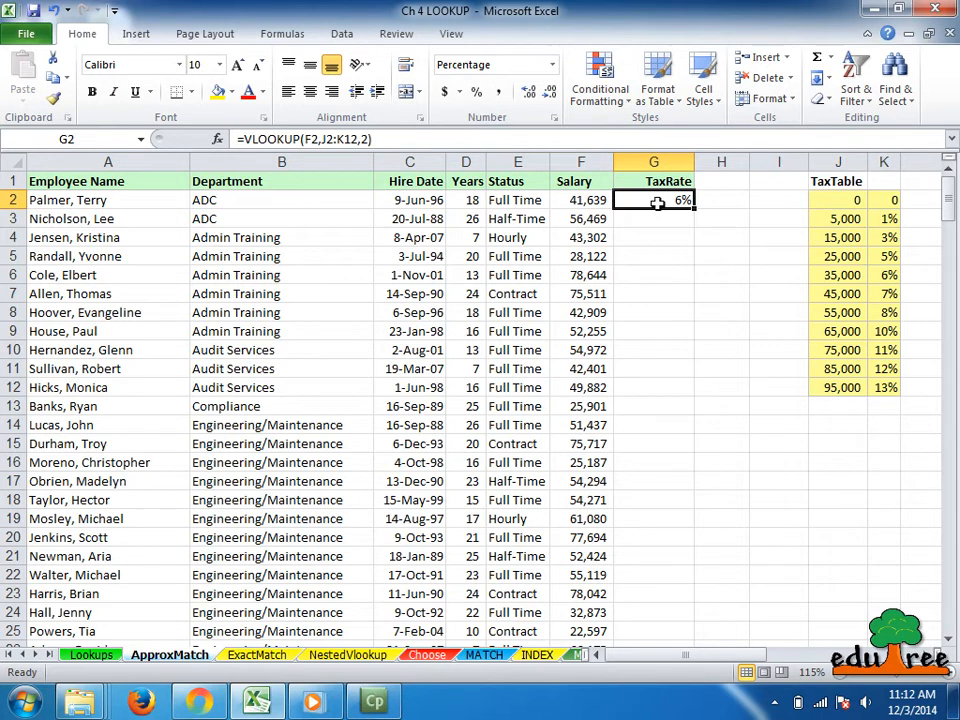
Step: Make the TaxTable range in the G2 formula an absolute reference
key("f2")
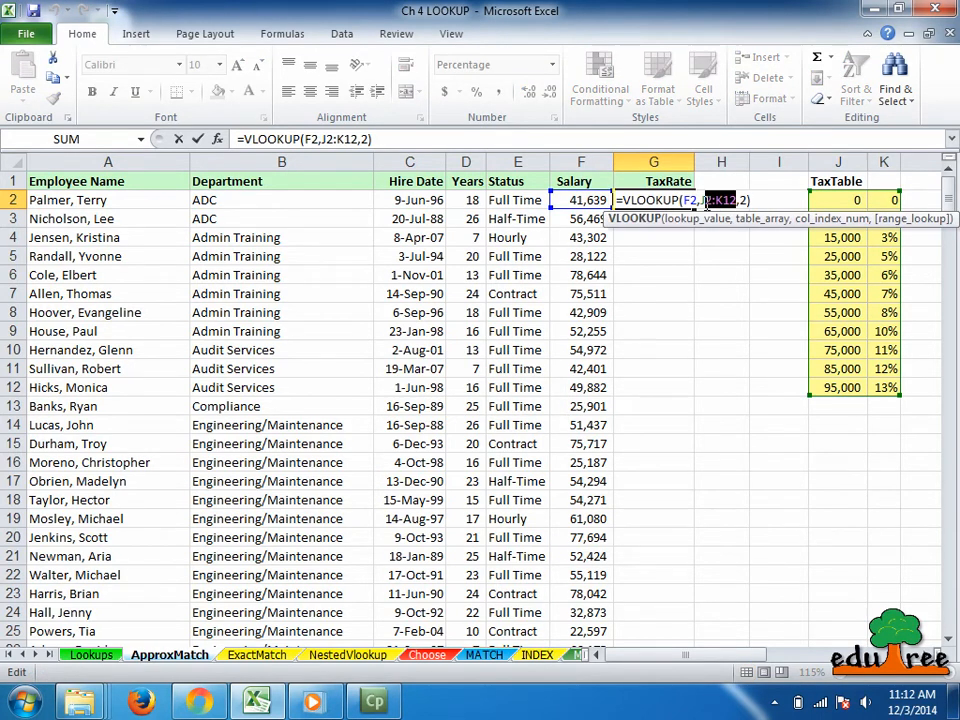
key("f4")
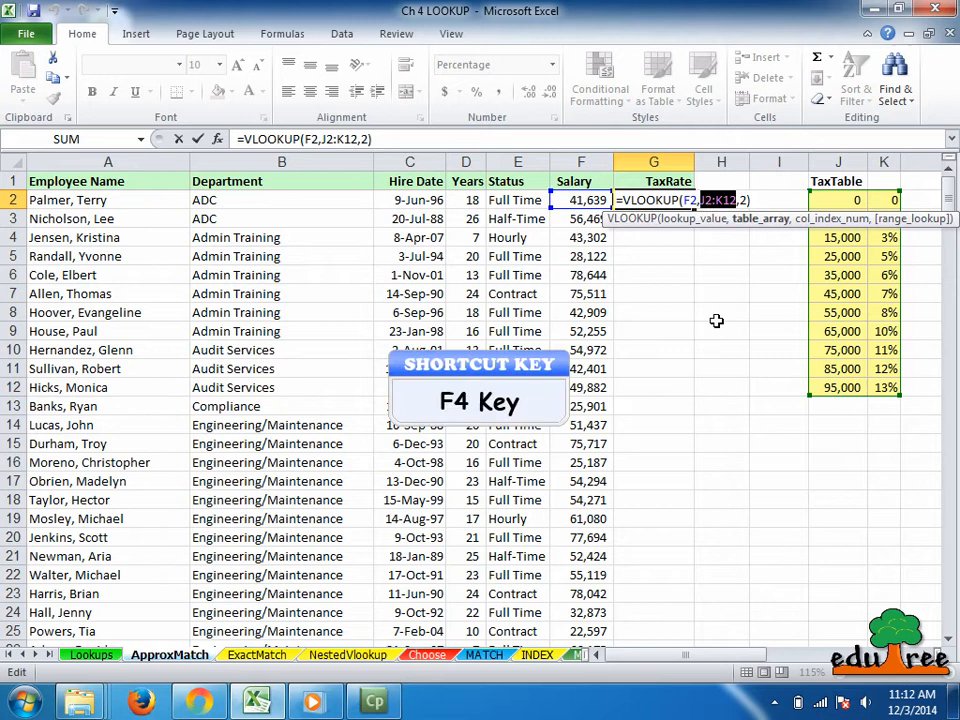
key("f4")
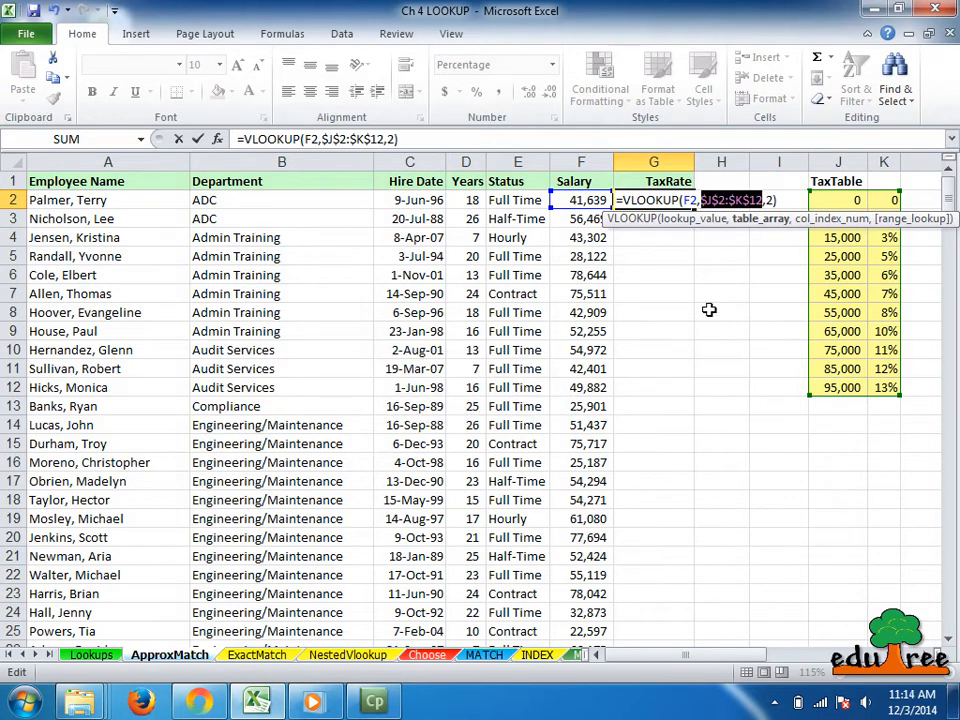
key("ctrl+enter")
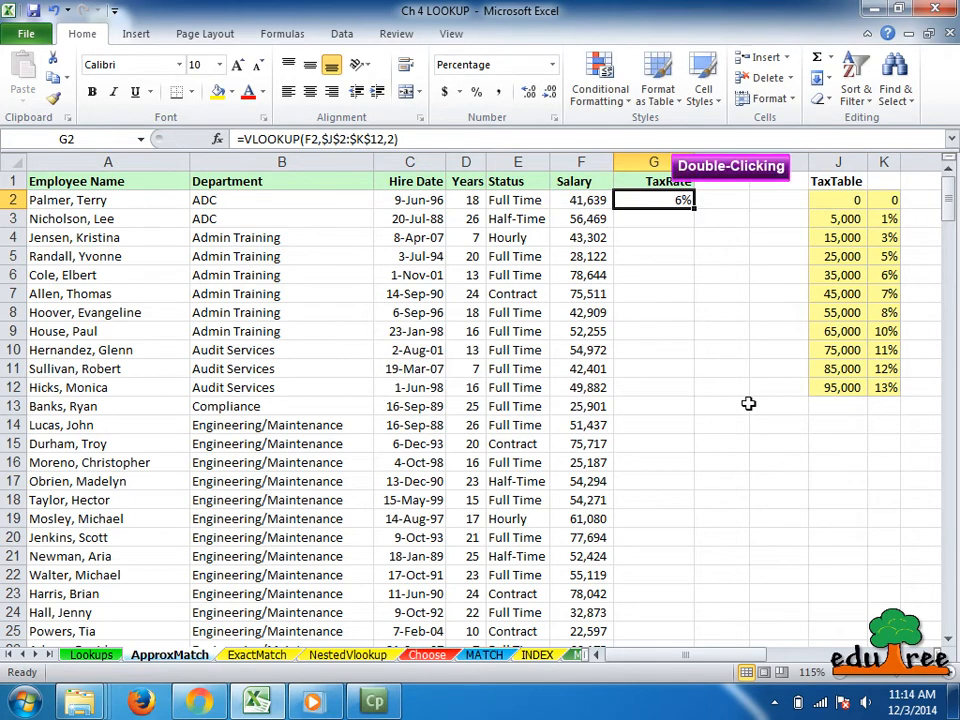
Step: Copy the tax rate formula down the TaxRate column, then move to the ExactMatch sheet
double_click(690, 206)
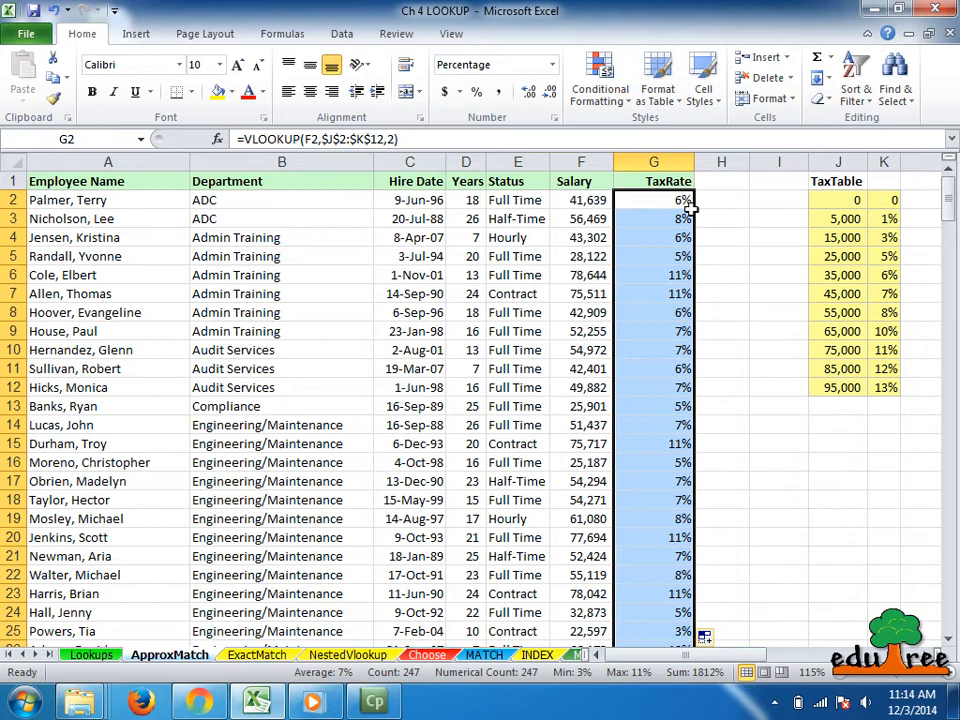
left_click(256, 654)
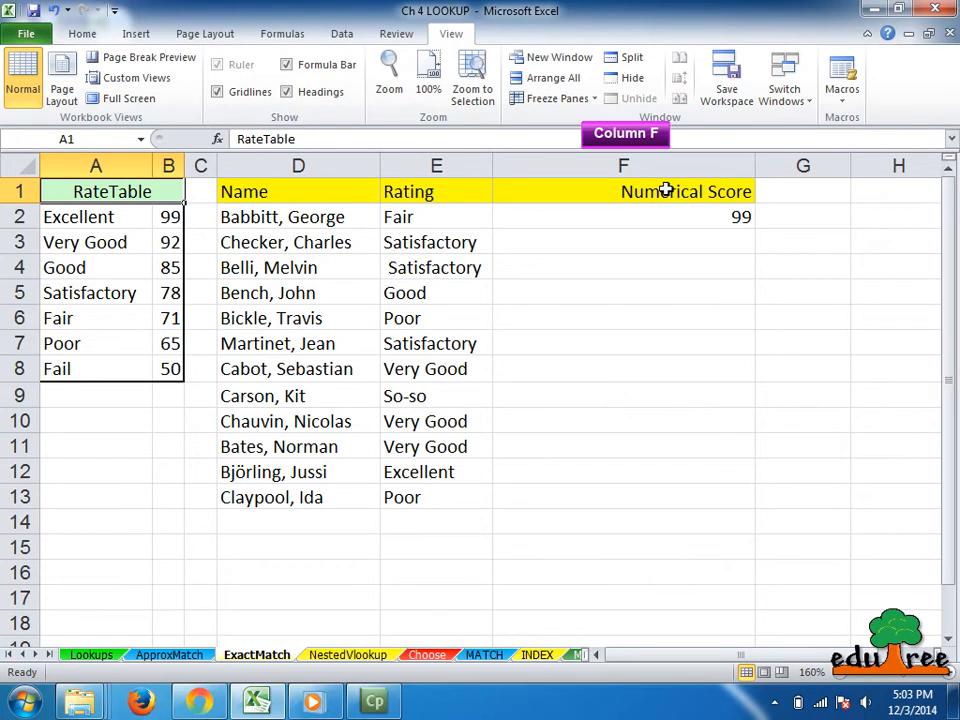
left_click(624, 192)
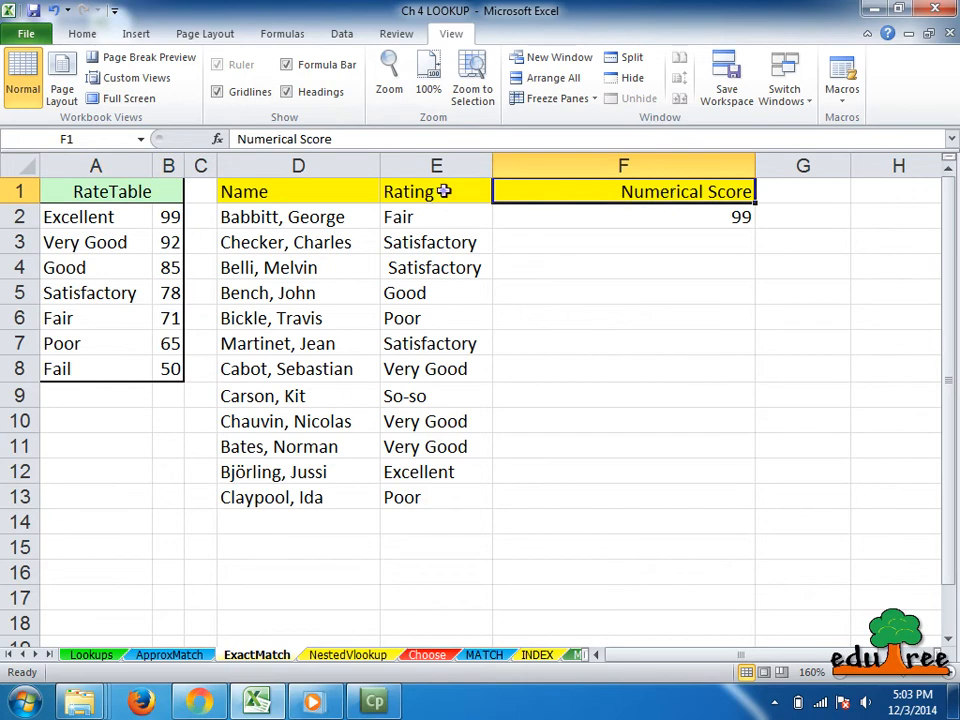
mouse_move(444, 192)
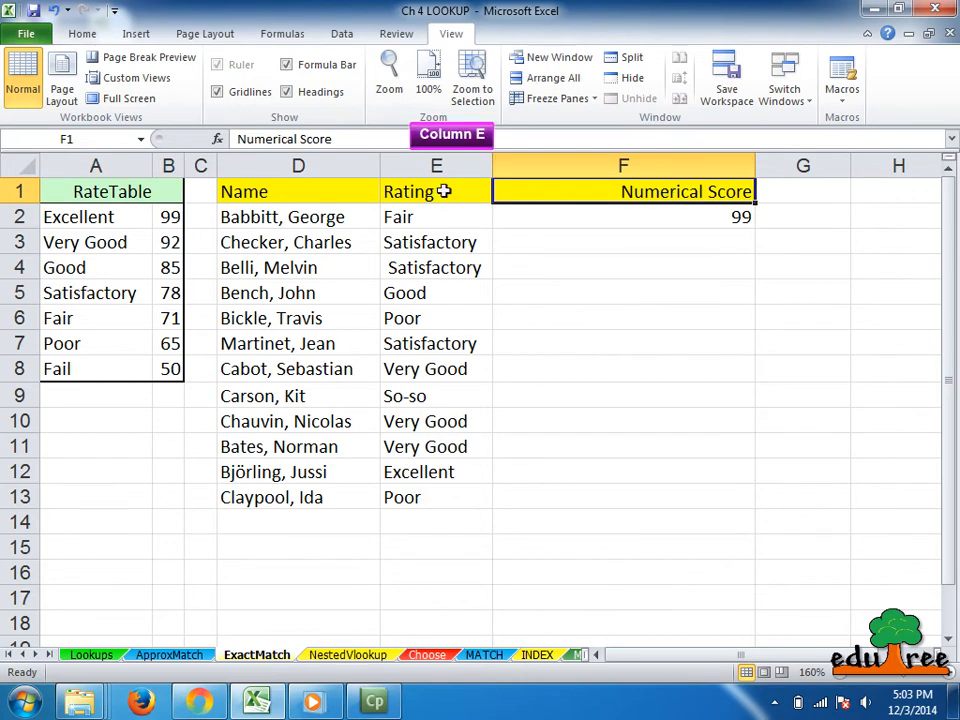
left_click(408, 192)
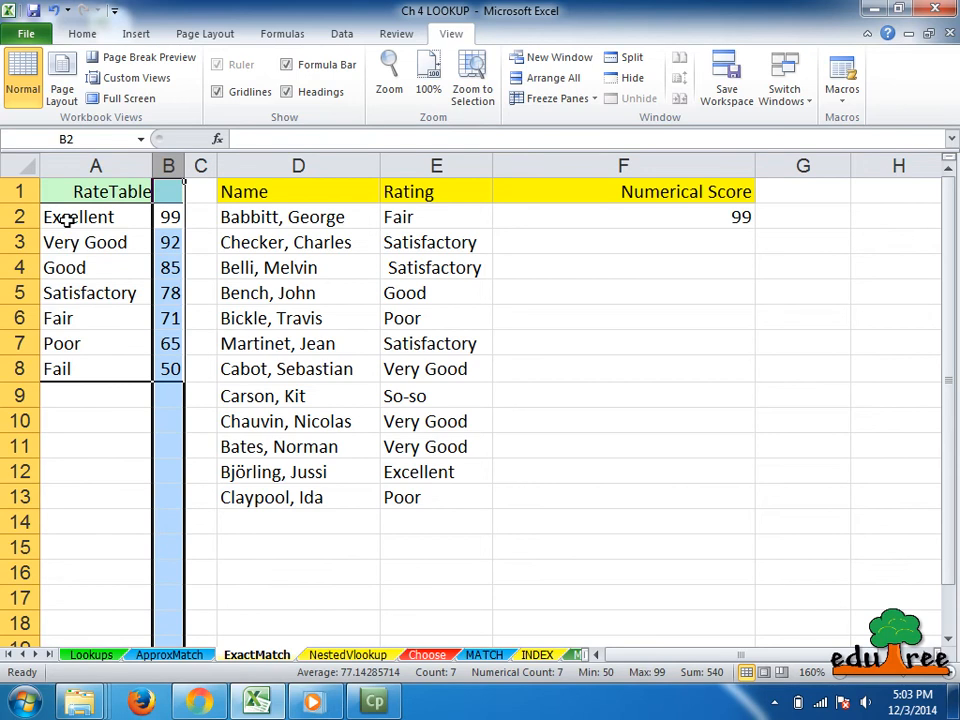
left_click(78, 216)
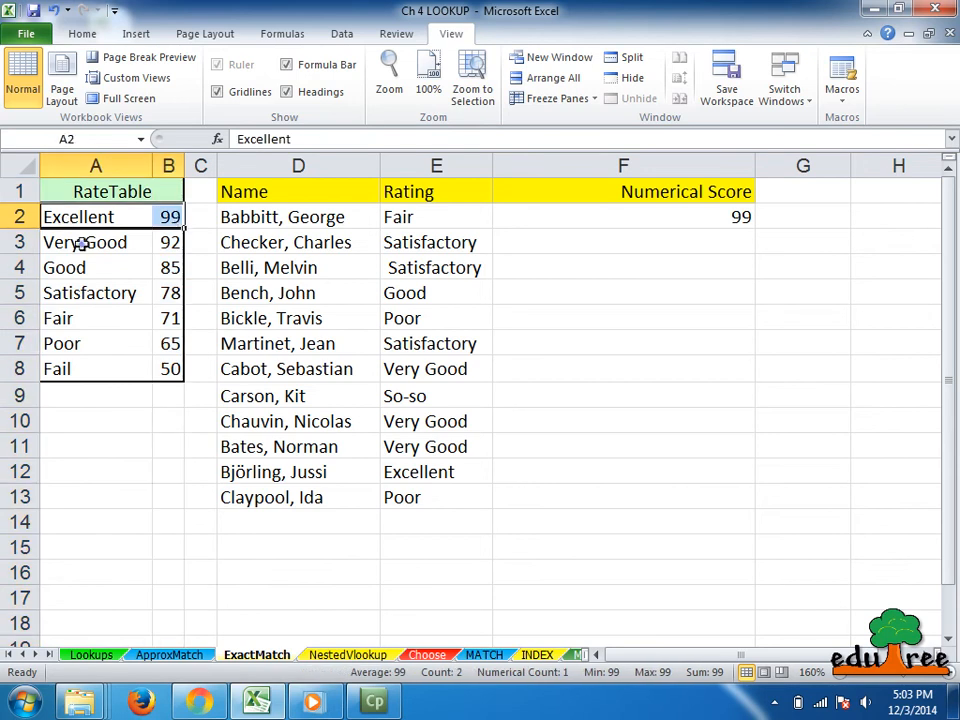
left_click(84, 242)
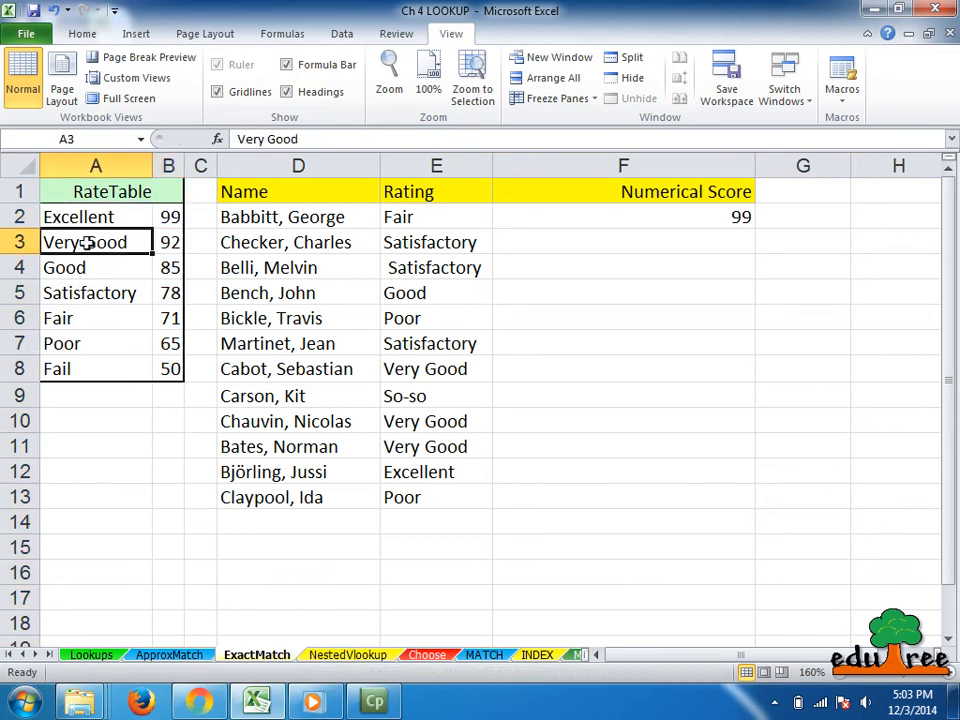
left_click_drag(96, 242, 168, 242)
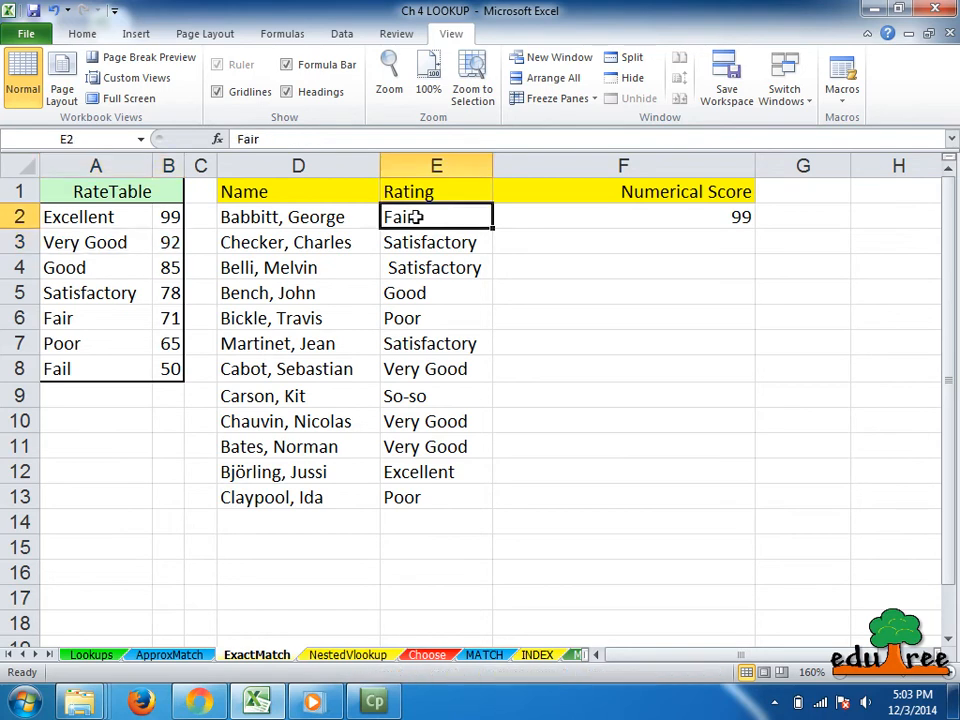
left_click(624, 216)
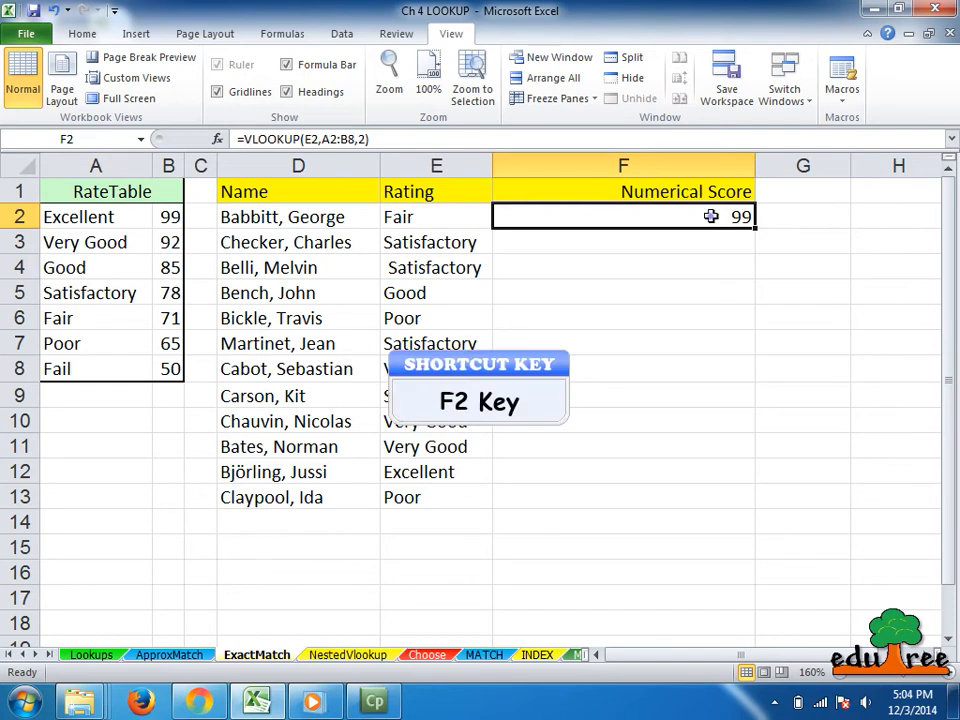
Step: Add FALSE as the fourth VLOOKUP argument so Babbitt's score shows 71 for Fair
key("F2")
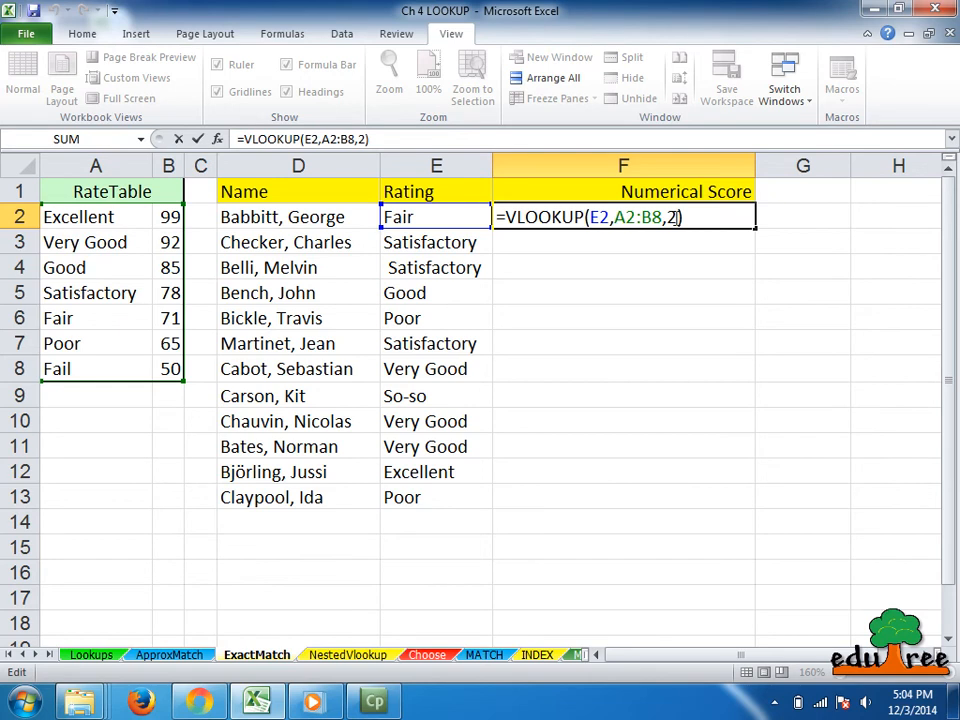
type(",")
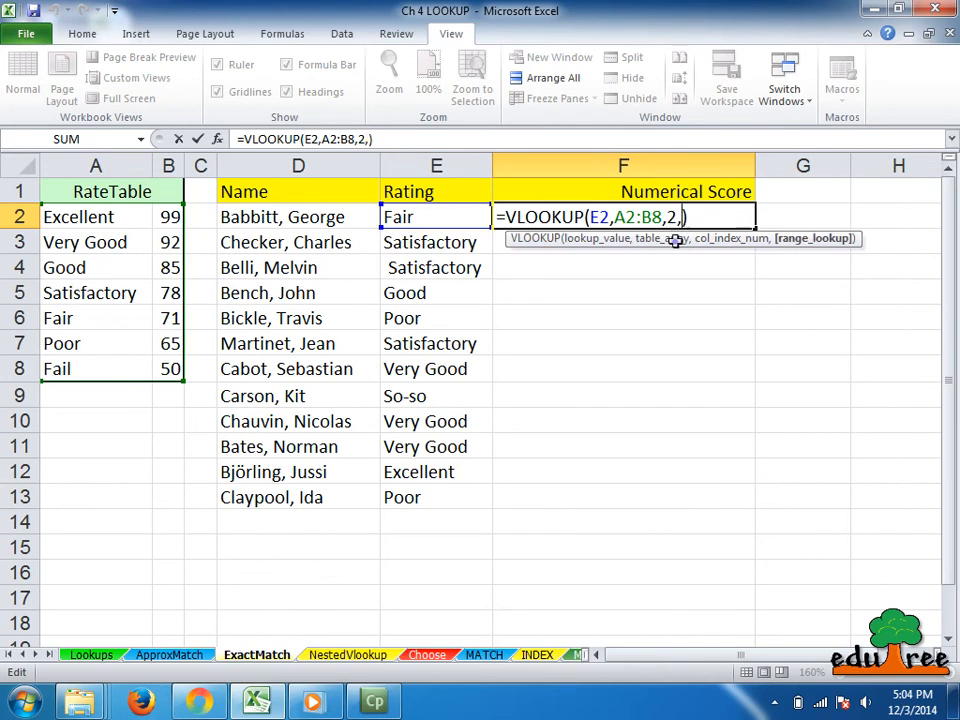
type("FA")
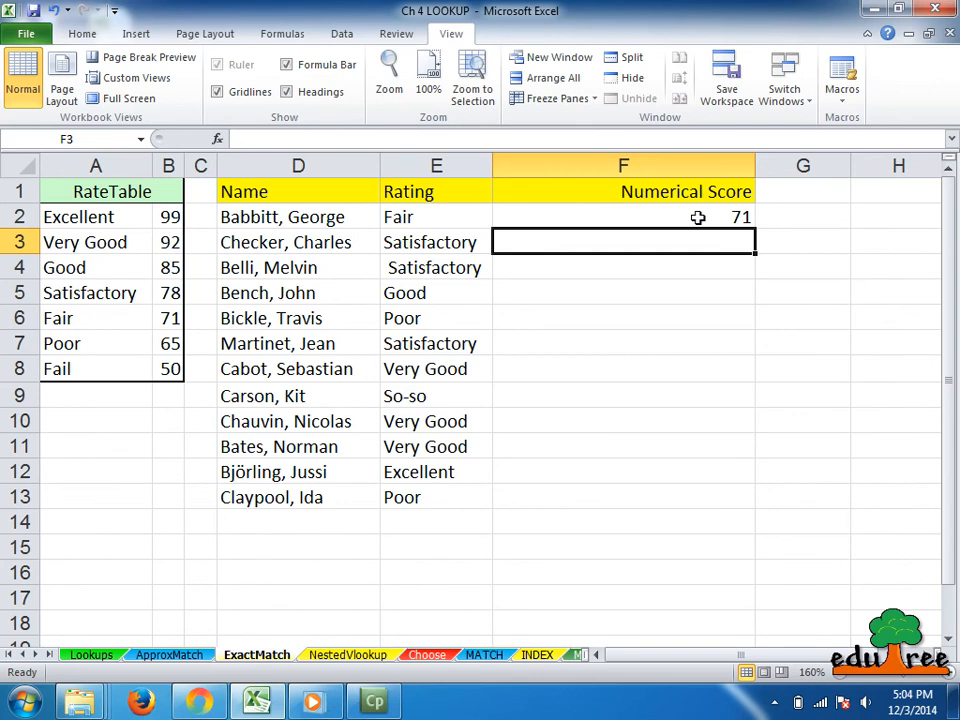
left_click(624, 216)
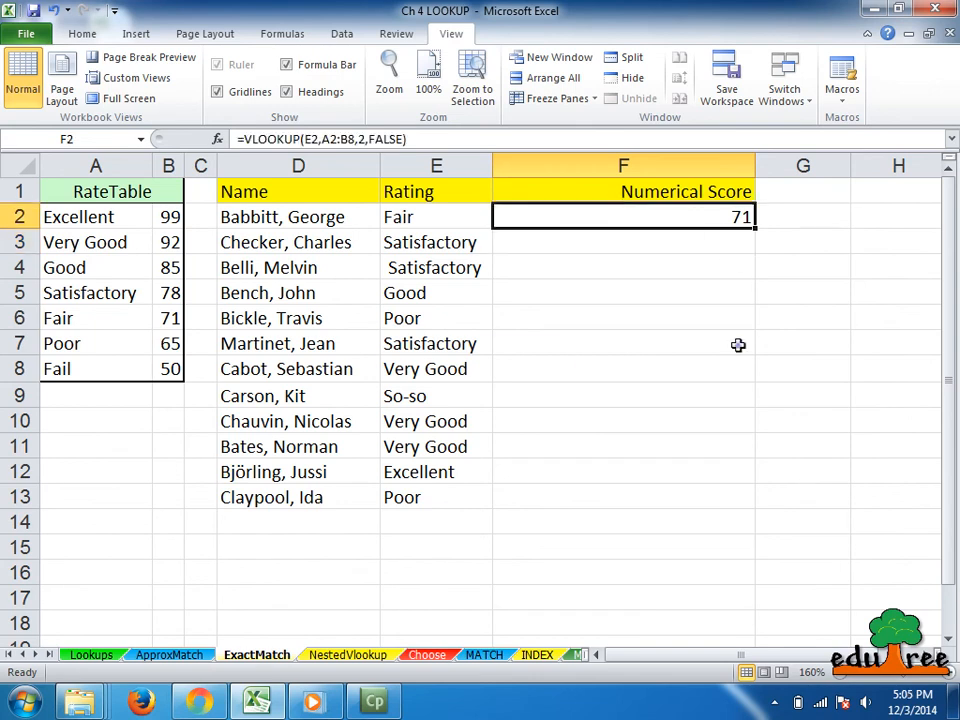
Step: Lock the rating table range as absolute and copy the formula down the Numerical Score column
key("f2")
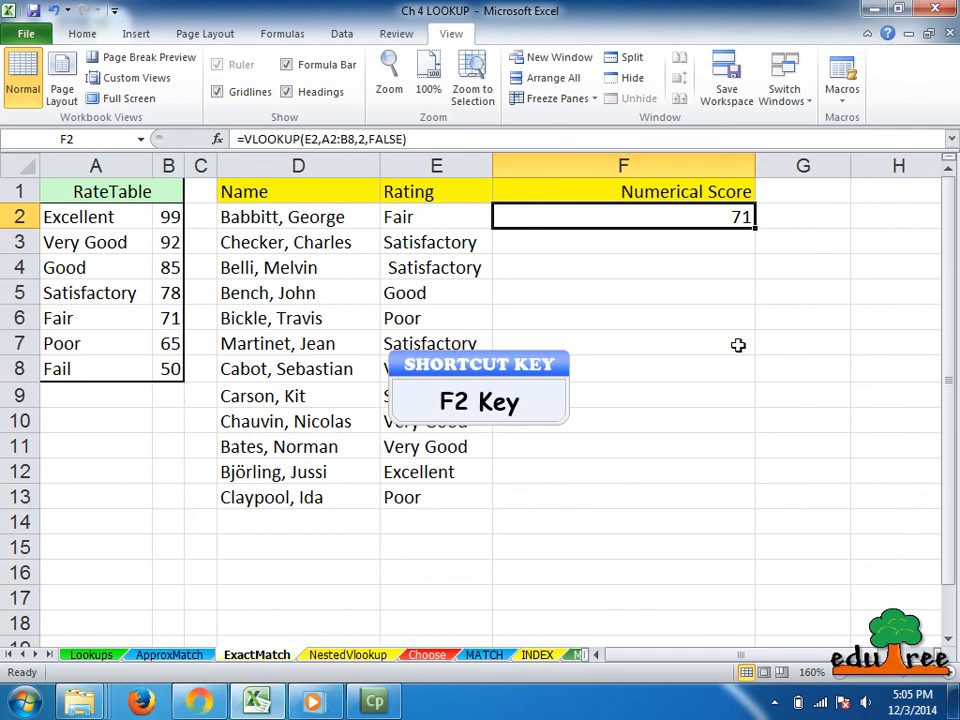
key("F2")
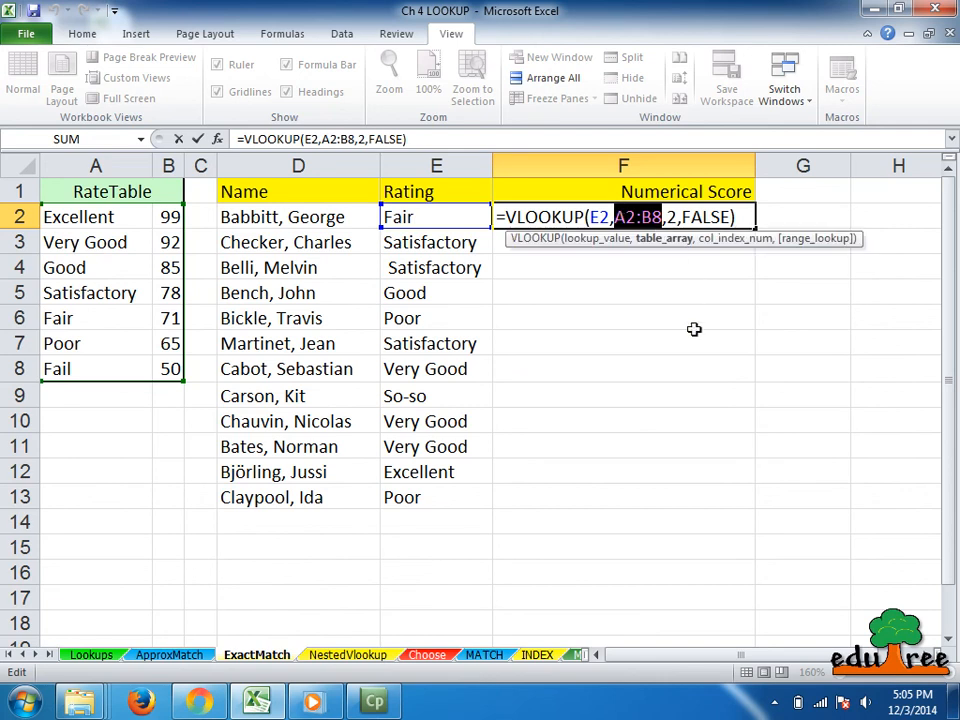
key("F4")
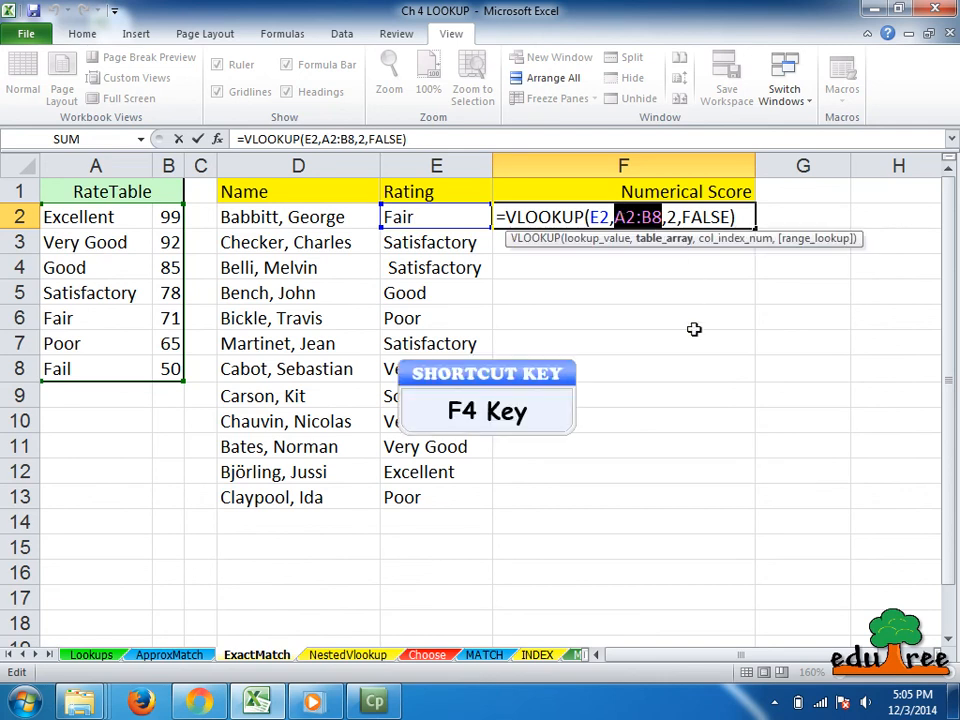
key("f4")
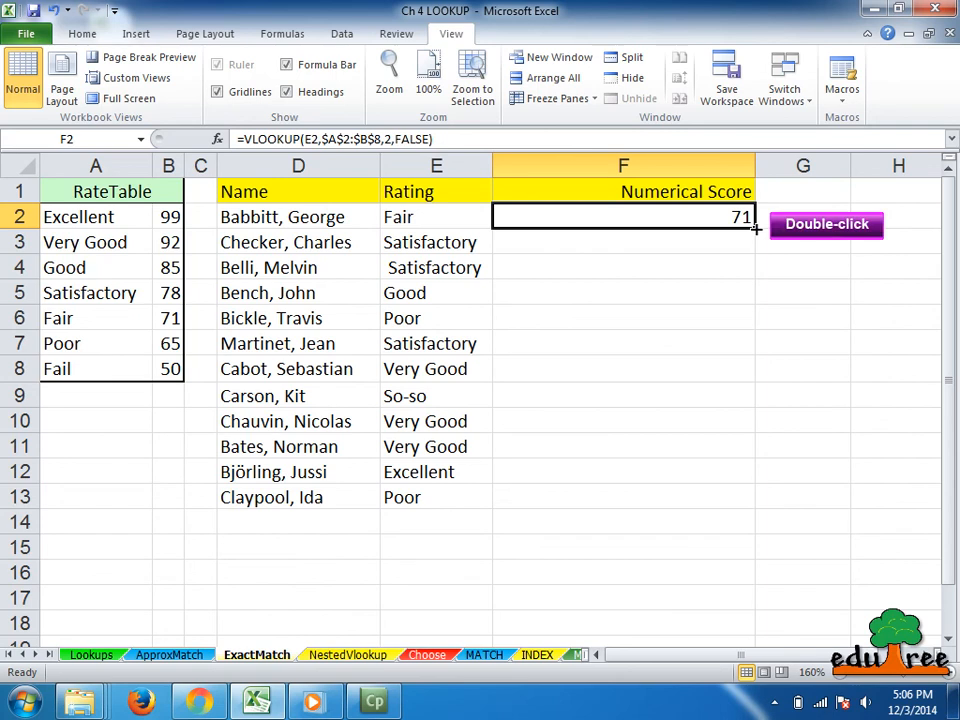
double_click(756, 228)
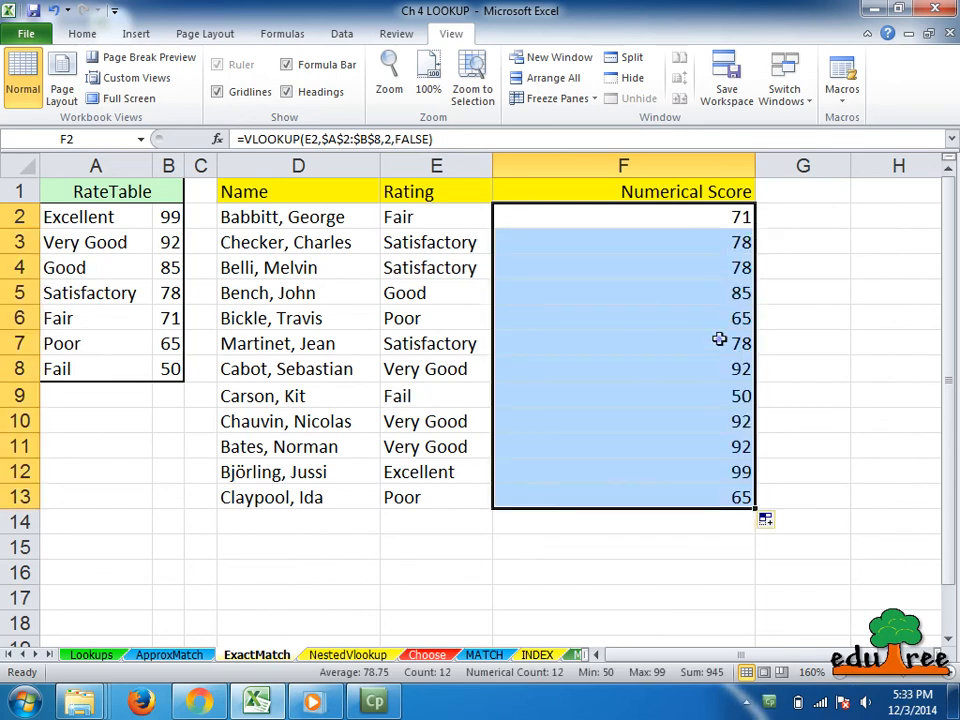